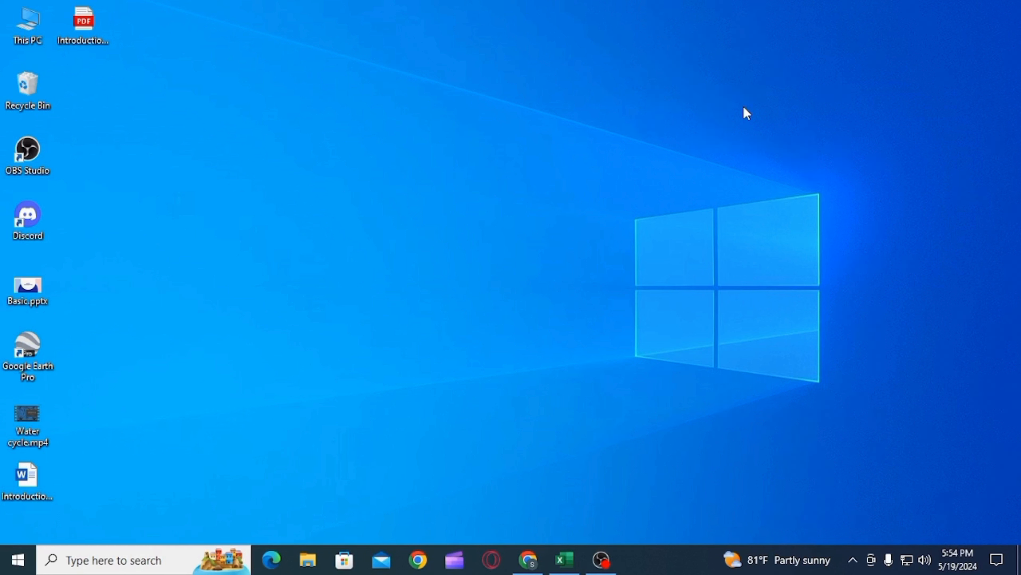
Launch Excel and start a new blank workbook.
left_click(562, 560)
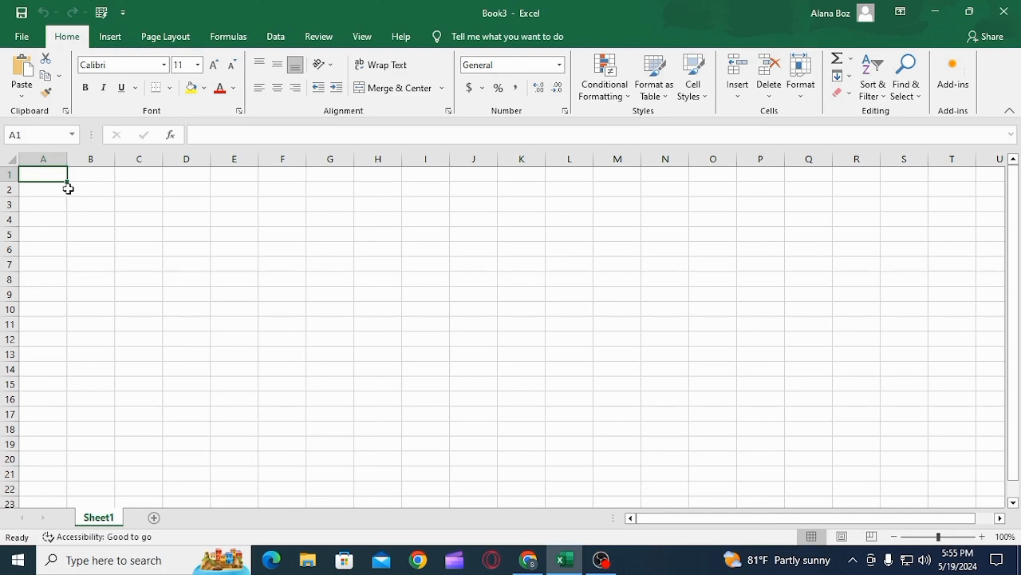
mouse_move(545, 241)
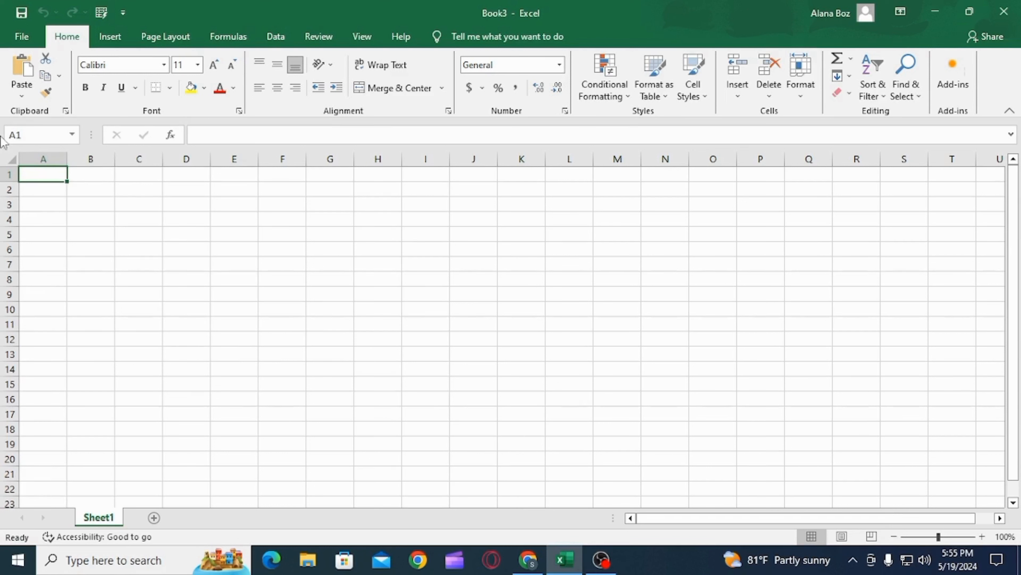
Protect Sheet1 with a password from Review, leaving format-cells permission off.
left_click(319, 37)
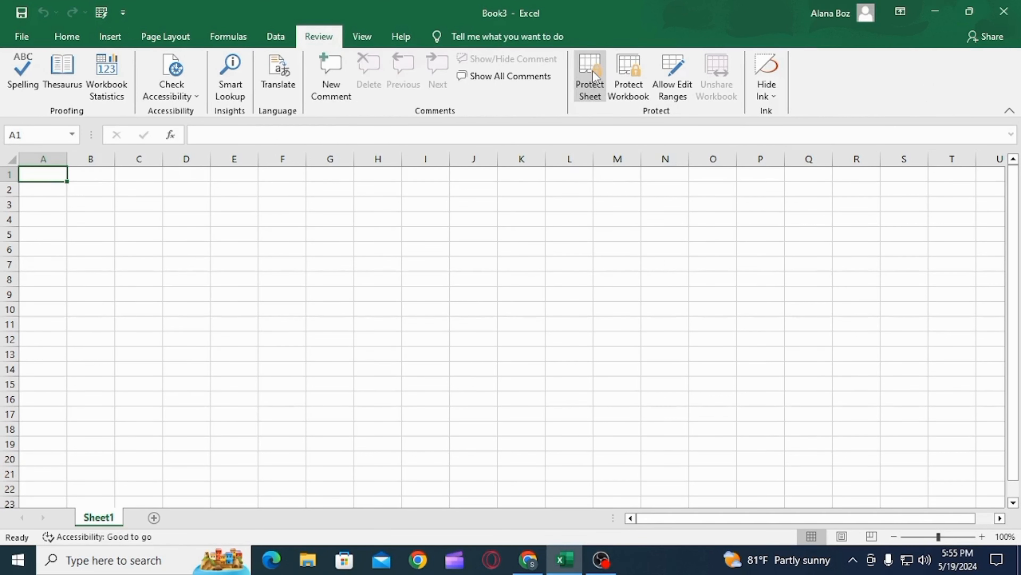
left_click(588, 74)
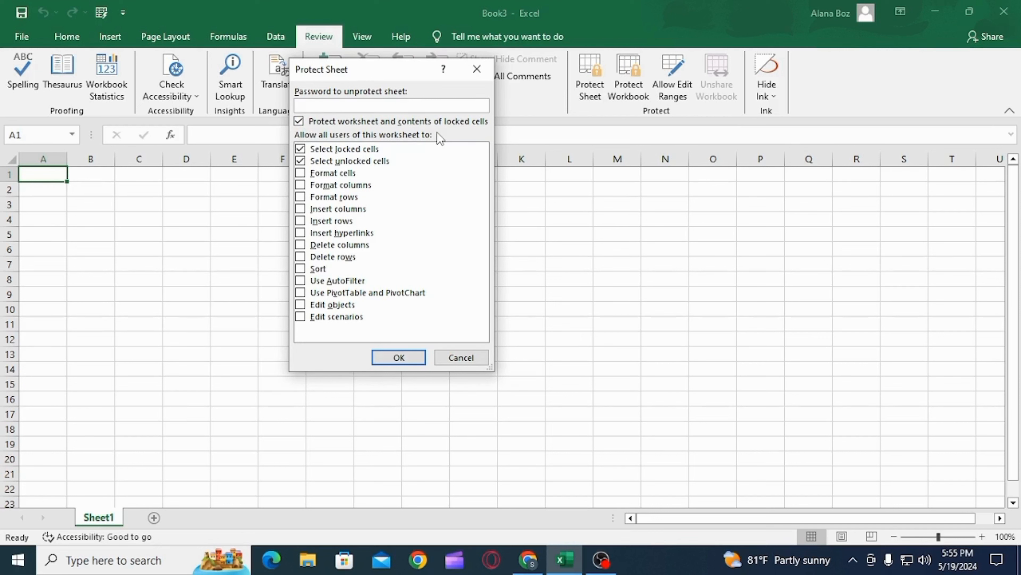
left_click(300, 173)
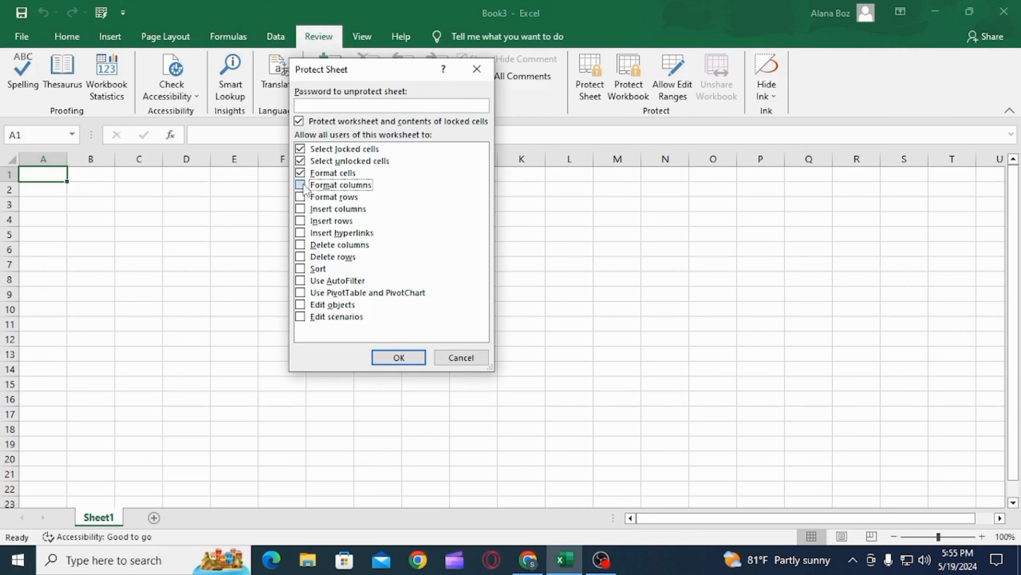
left_click(300, 173)
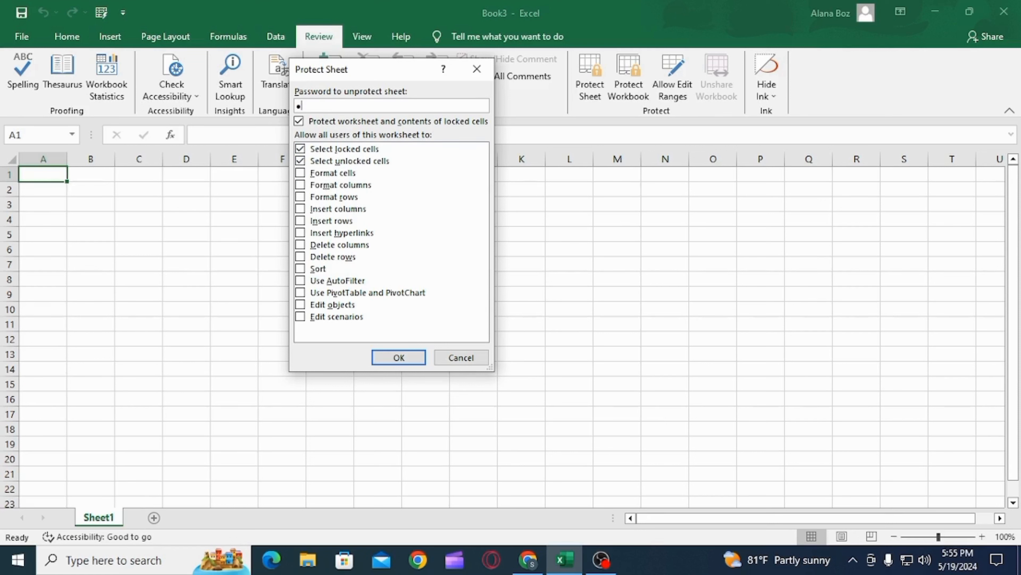
left_click(398, 357)
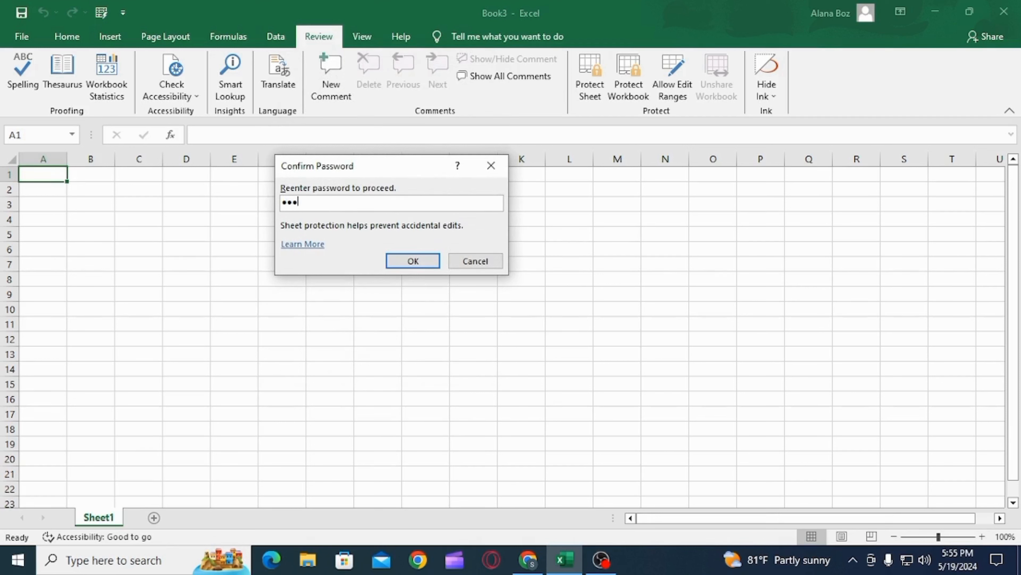
left_click(412, 261)
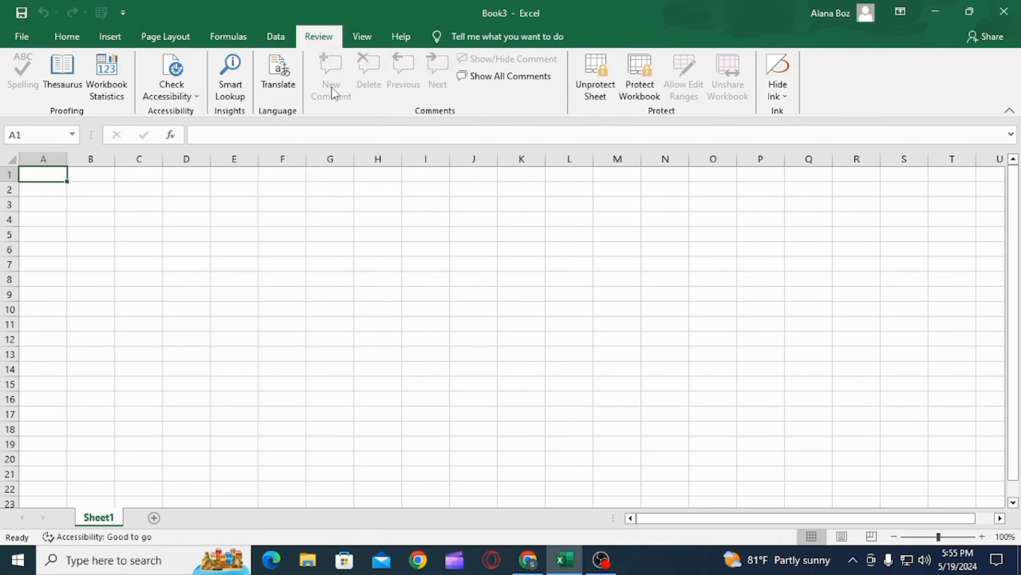
Attempt to edit a cell so Excel shows the protected-sheet warning.
left_click(186, 249)
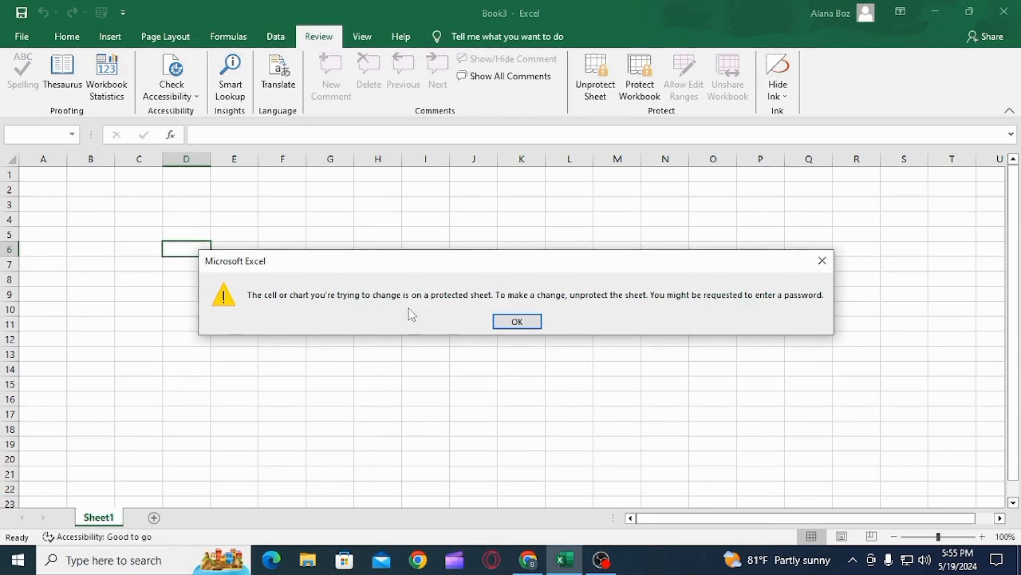
mouse_move(437, 311)
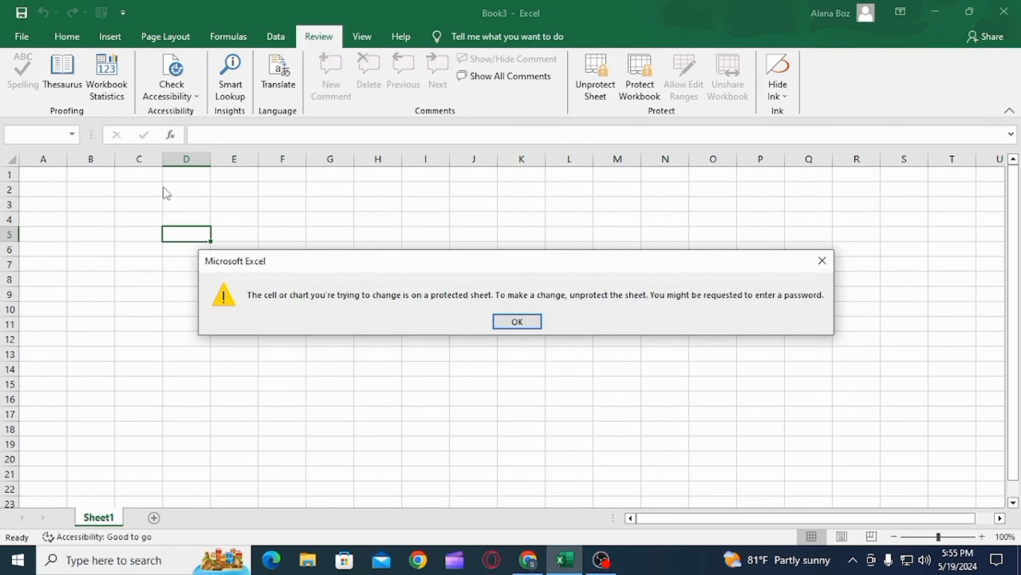
Dismiss the warning and unprotect Sheet1 by entering the password.
left_click(516, 321)
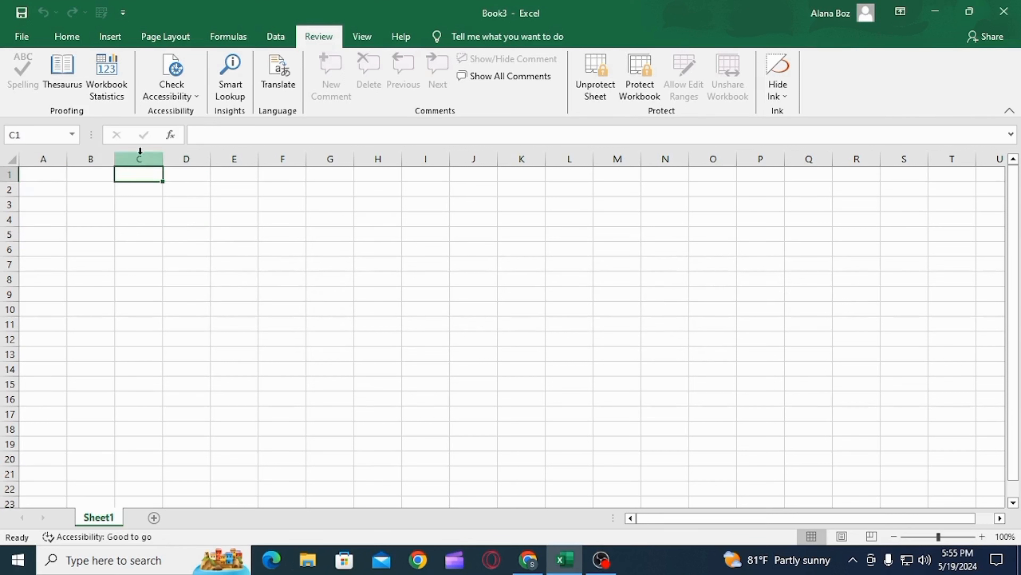
left_click(593, 73)
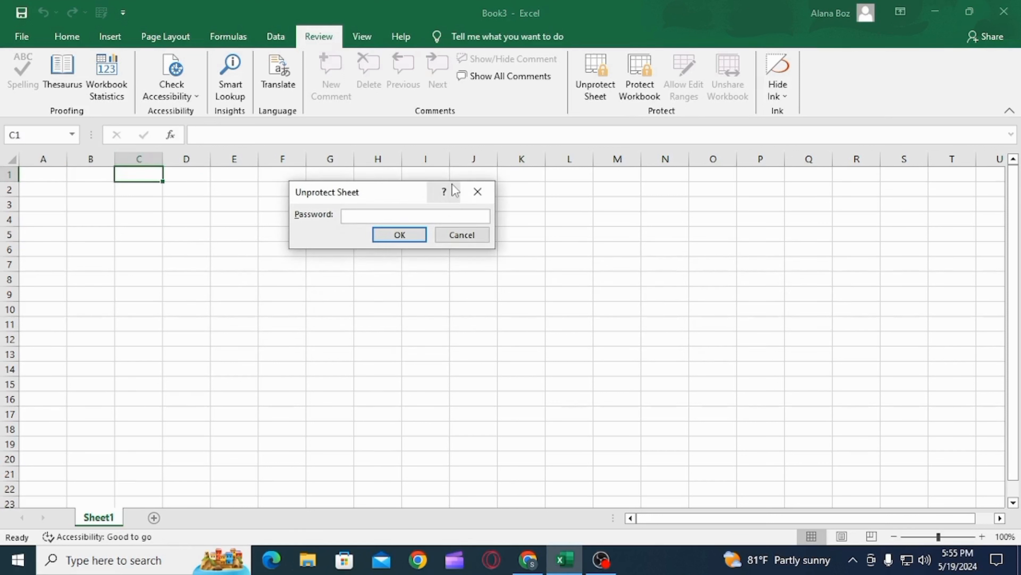
type("***")
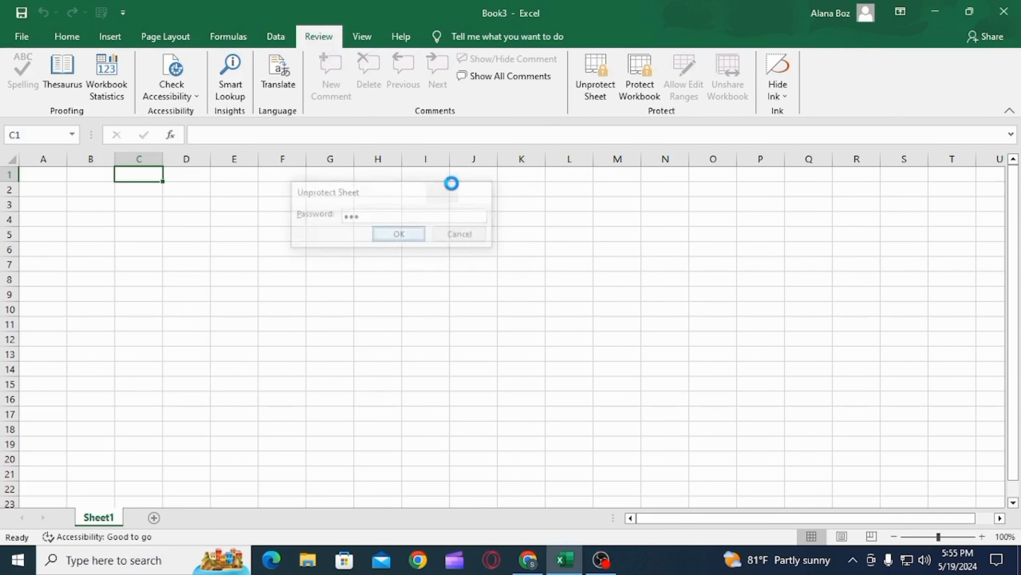
left_click(397, 233)
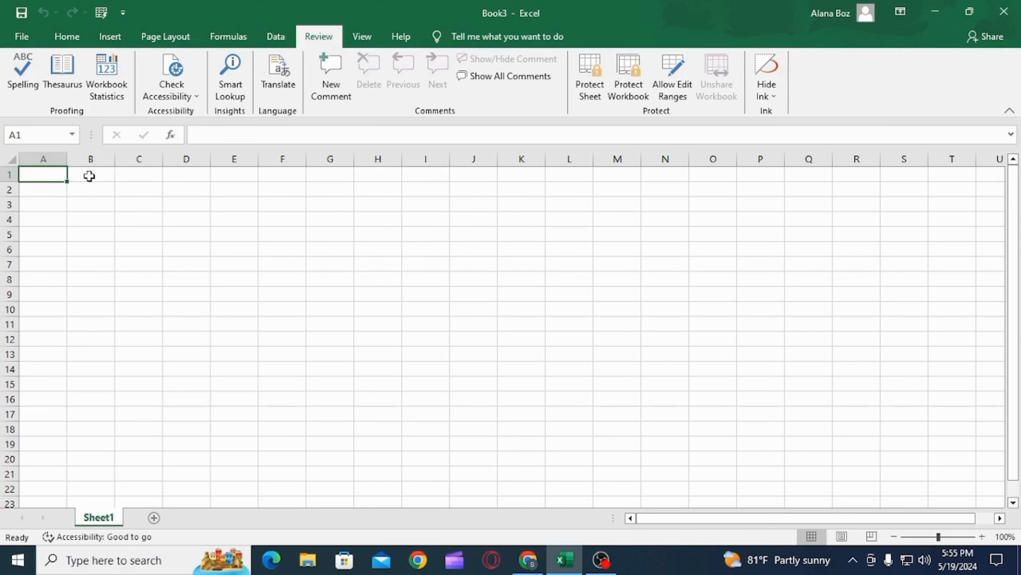
Clear the Locked setting for cells A1:C1 in Format Cells Protection.
left_click_drag(43, 174, 139, 174)
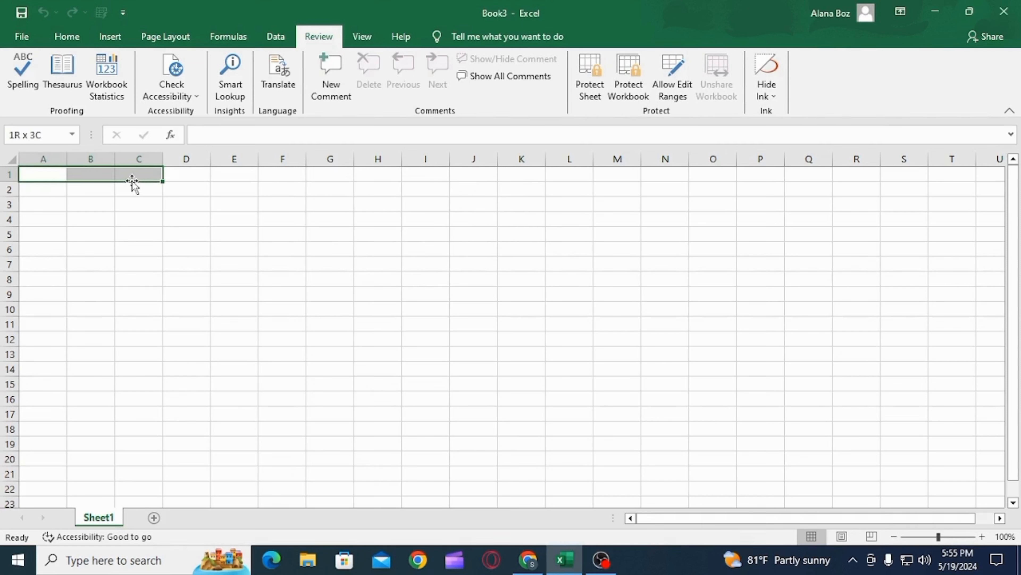
right_click(131, 182)
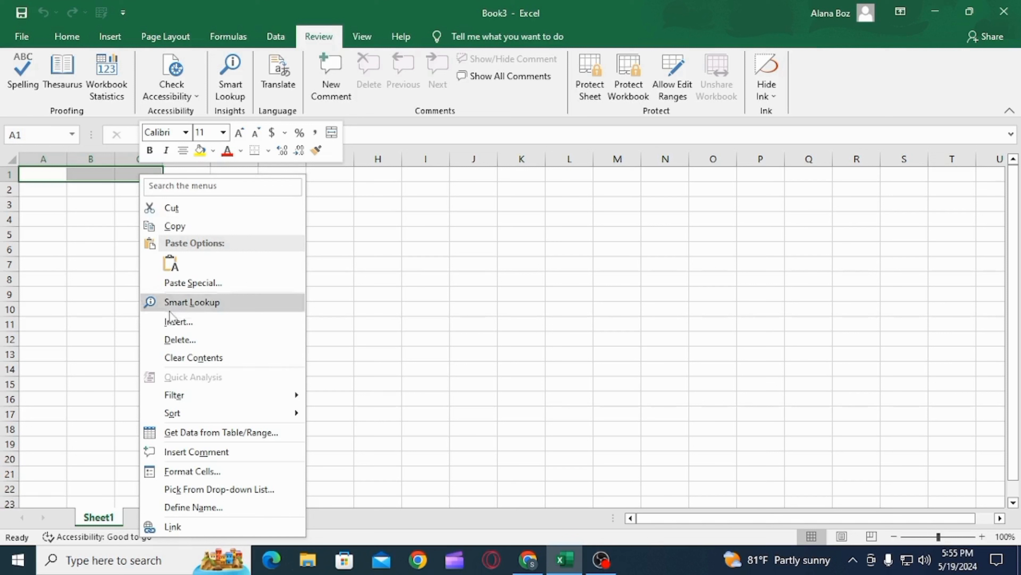
left_click(192, 471)
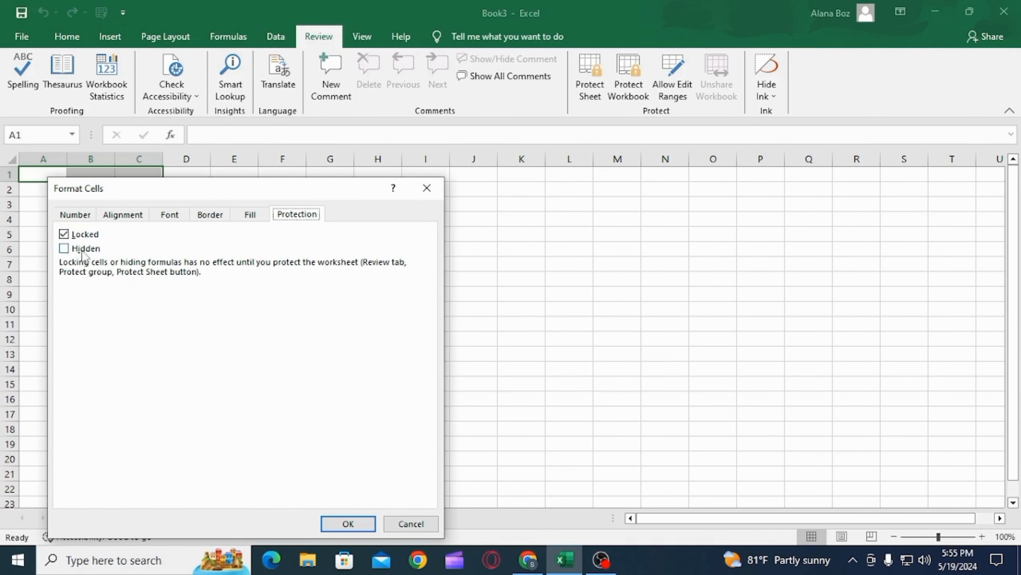
left_click(64, 234)
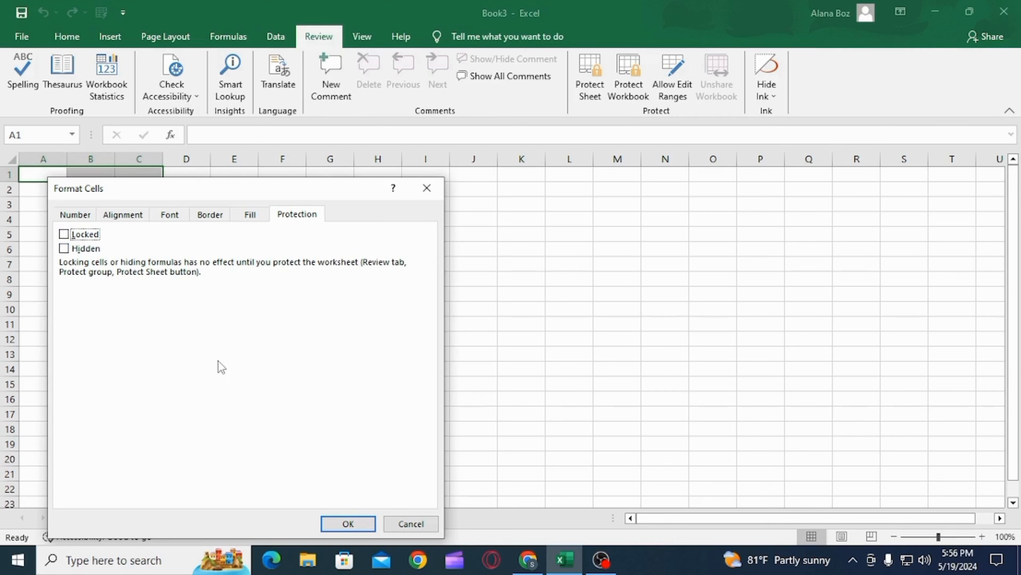
left_click(348, 523)
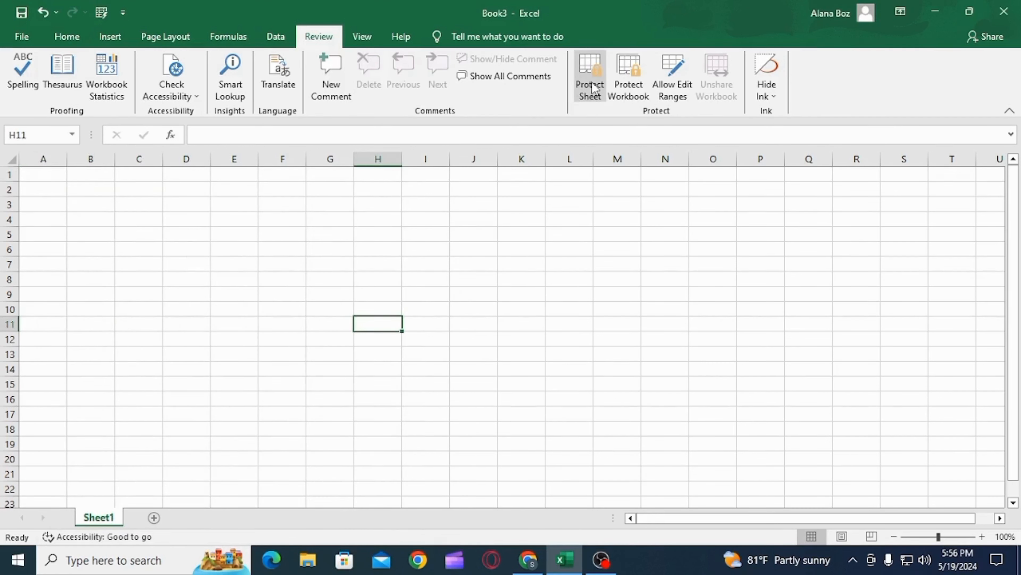
Protect Sheet1 again with the password, leaving A1:C1 editable.
left_click(588, 75)
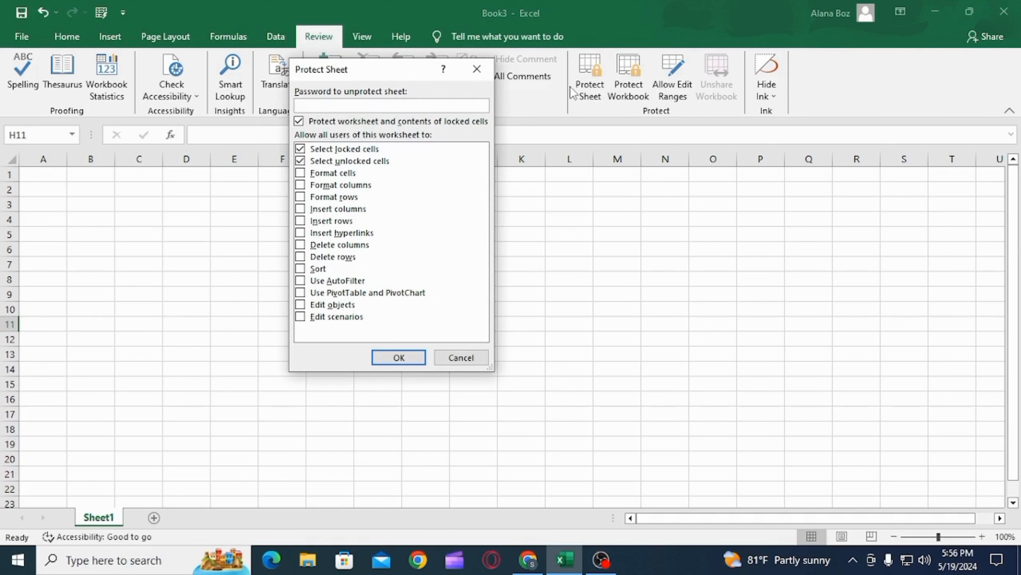
type("•••")
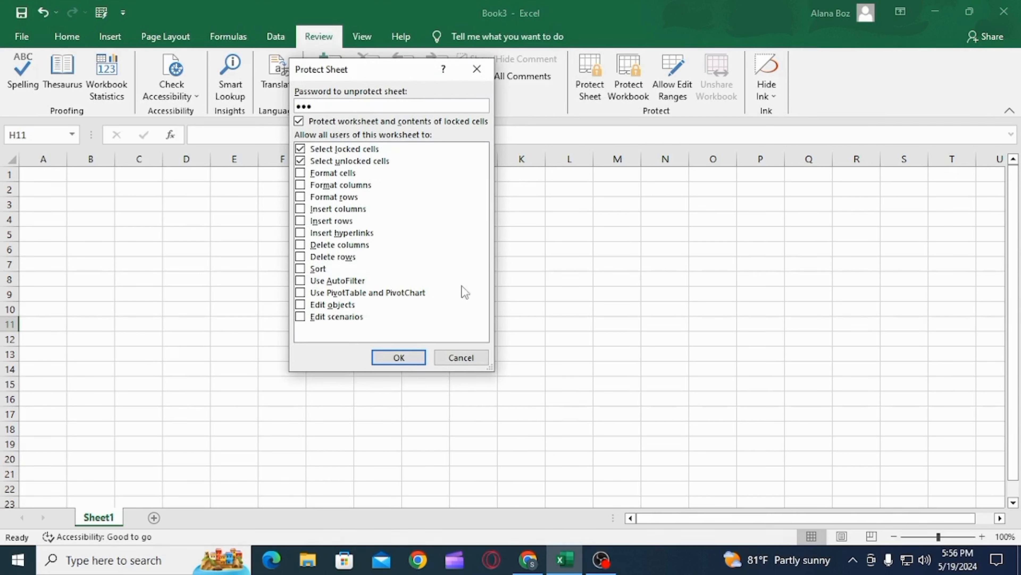
left_click(398, 357)
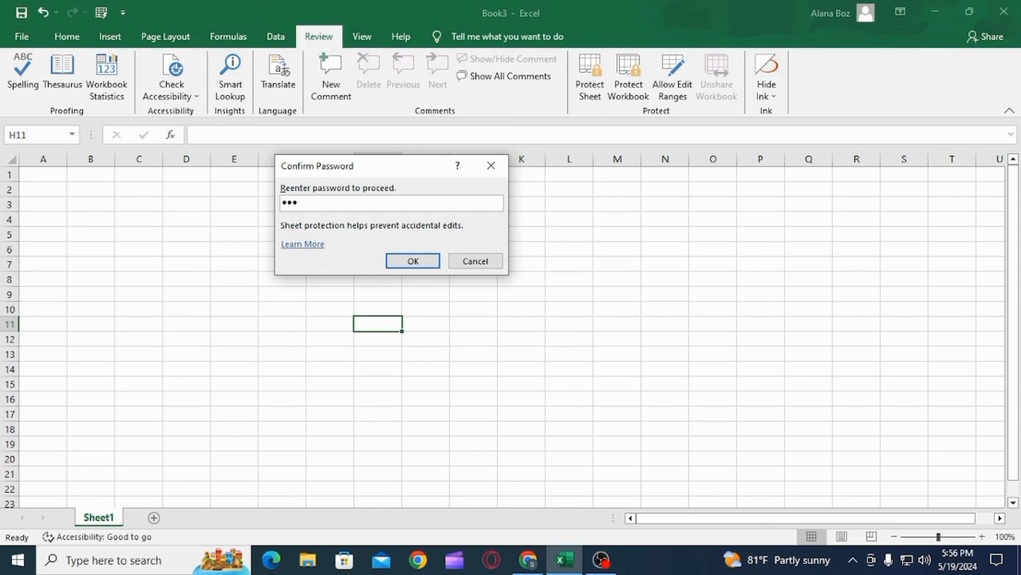
left_click(411, 261)
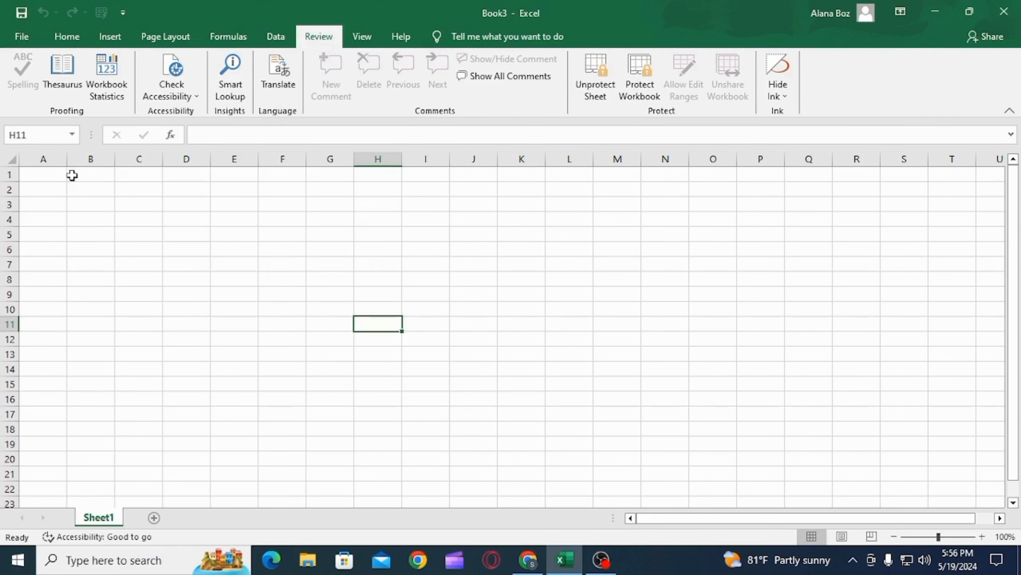
Enter 123 in unlocked cells and dismiss the warning from a locked cell.
type("123")
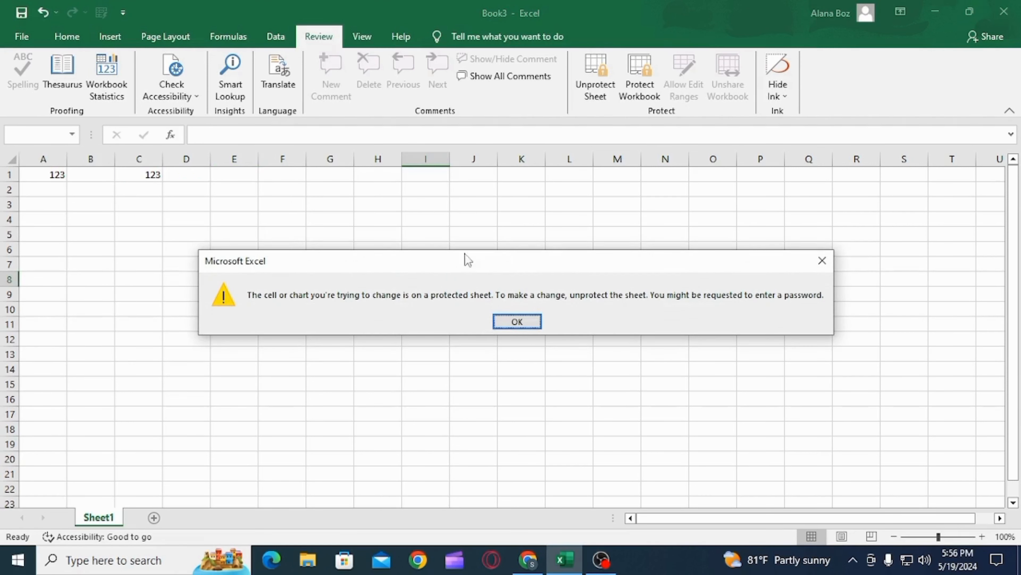
left_click(517, 321)
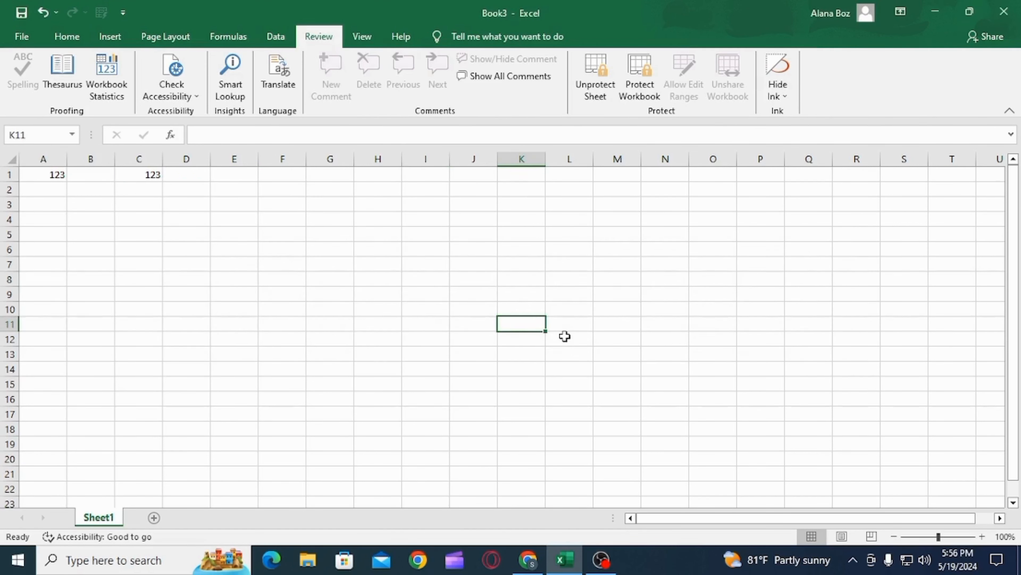